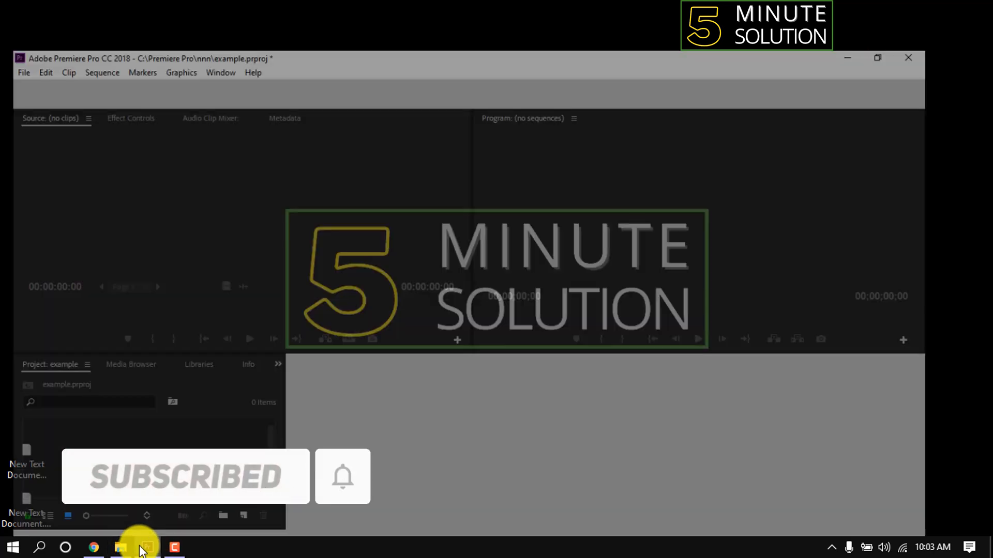
- Import four Unsplash photos from E:\Photos\YouTube Photos into the project
{"action": "left_click", "coordinate": [877, 57]}
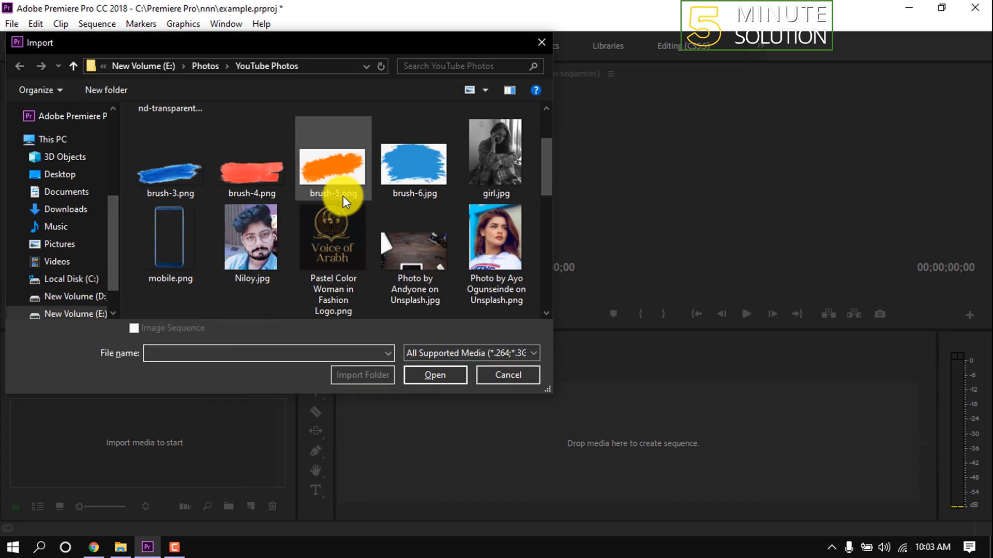
{"action": "scroll", "scroll_direction": "down", "scroll_amount": 3}
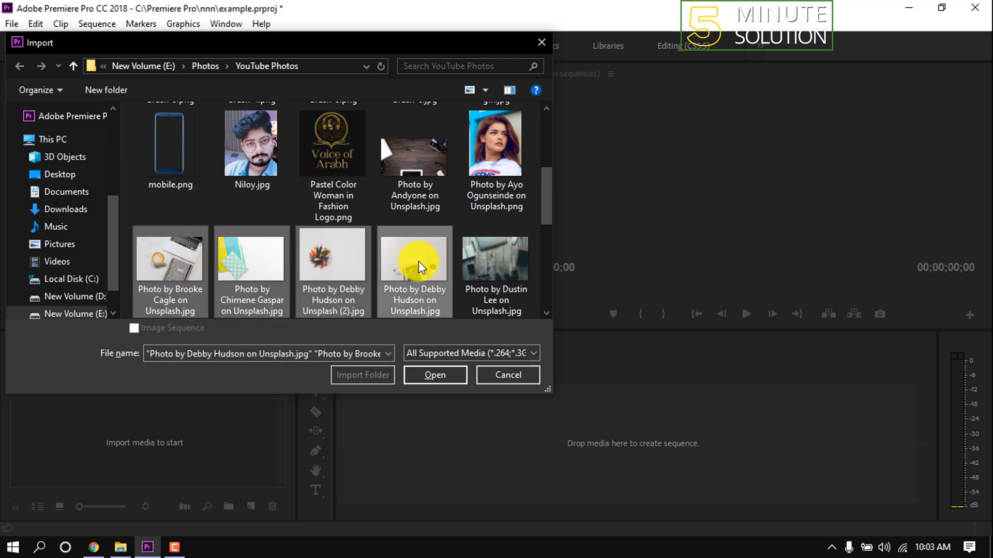
{"action": "left_click", "coordinate": [434, 374]}
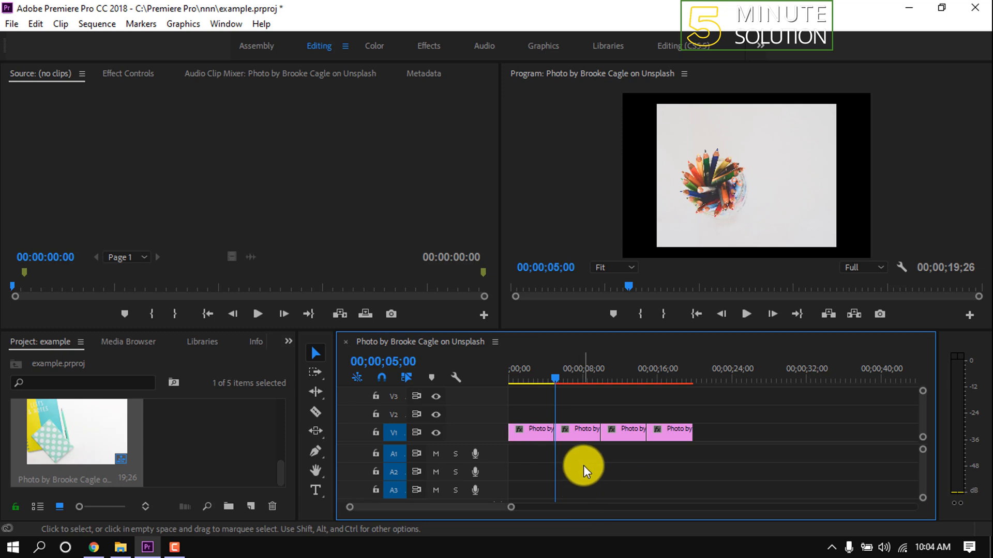
{"action": "mouse_move", "coordinate": [34, 60]}
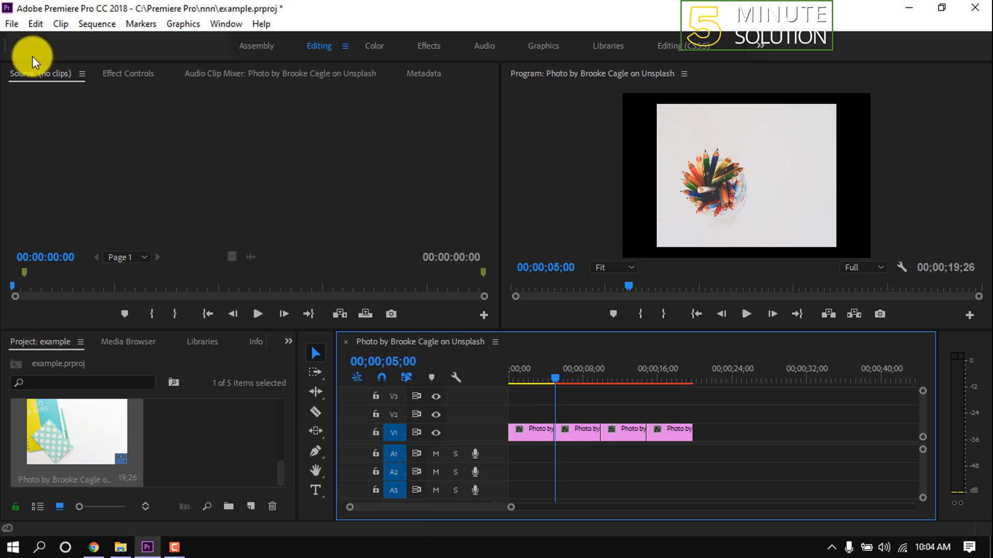
- Change Still Image Default Duration in Timeline preferences from 5.00 to 1.00 seconds
{"action": "left_click", "coordinate": [34, 23]}
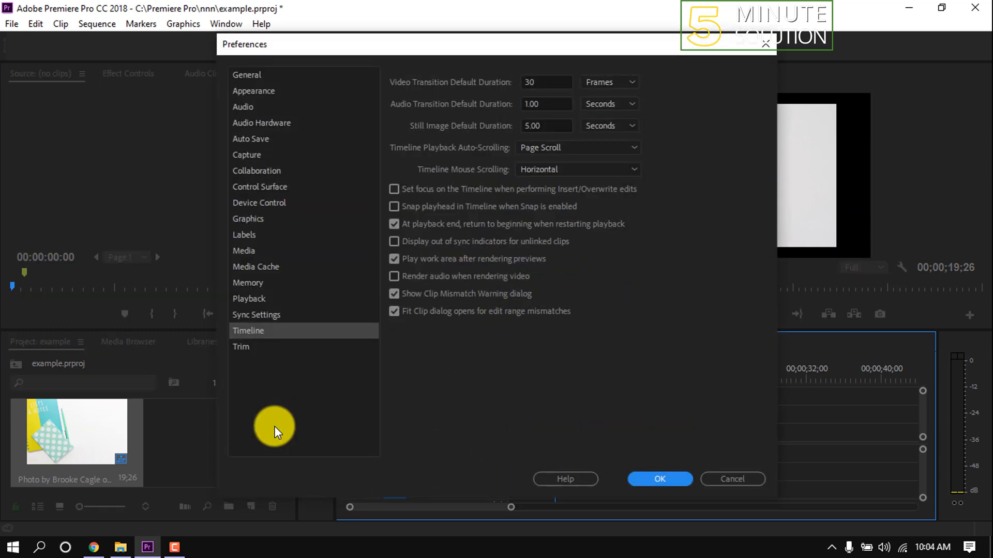
{"action": "mouse_move", "coordinate": [412, 128]}
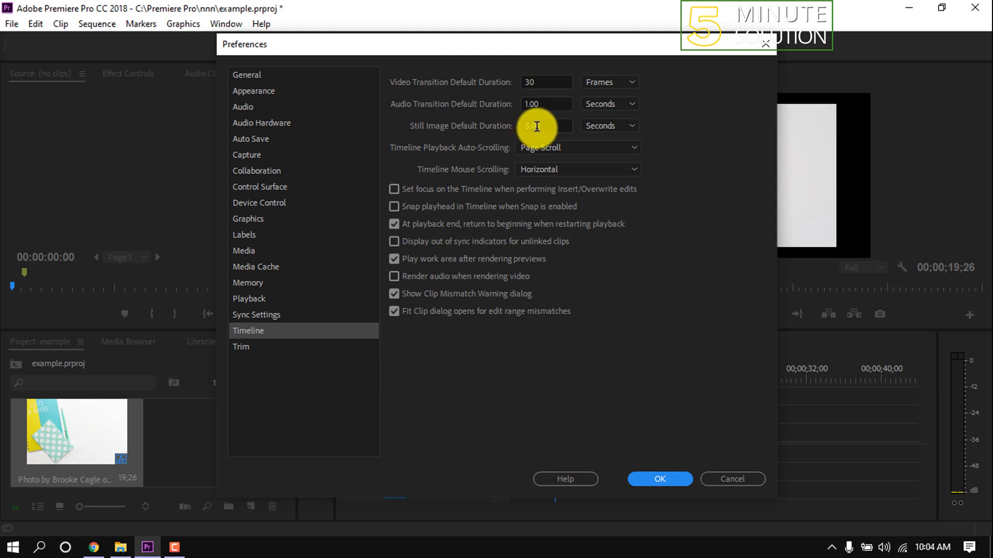
{"action": "type", "text": "5.00"}
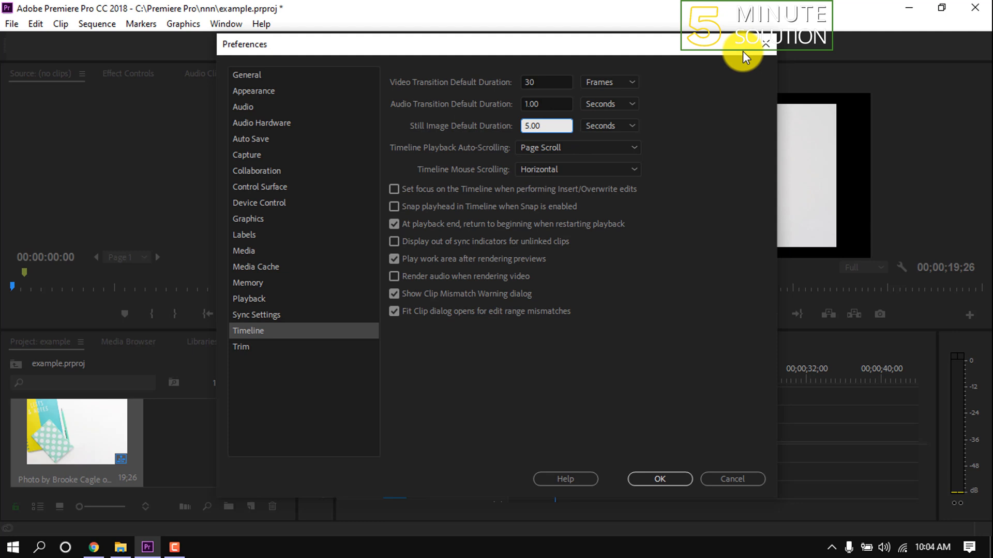
{"action": "type", "text": "1.00"}
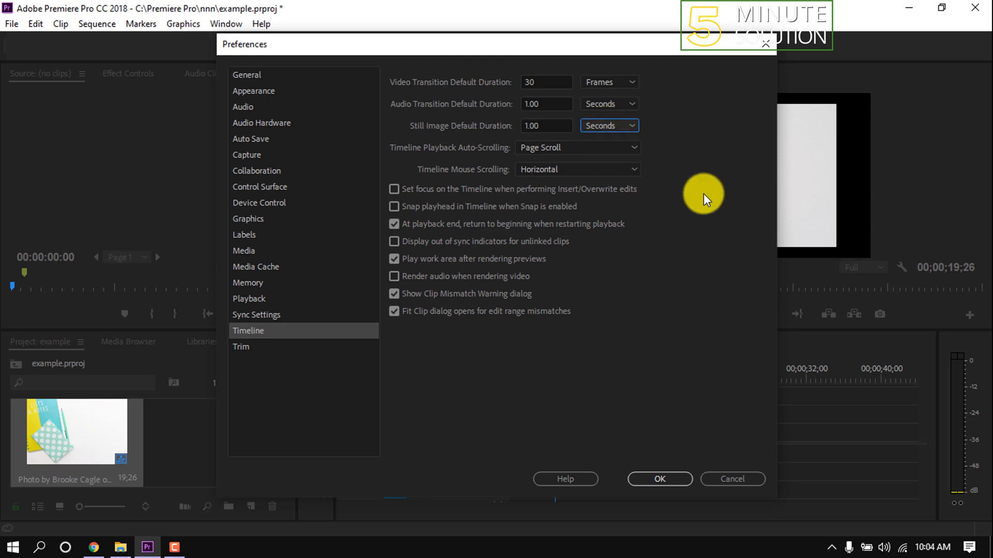
{"action": "left_click", "coordinate": [658, 478]}
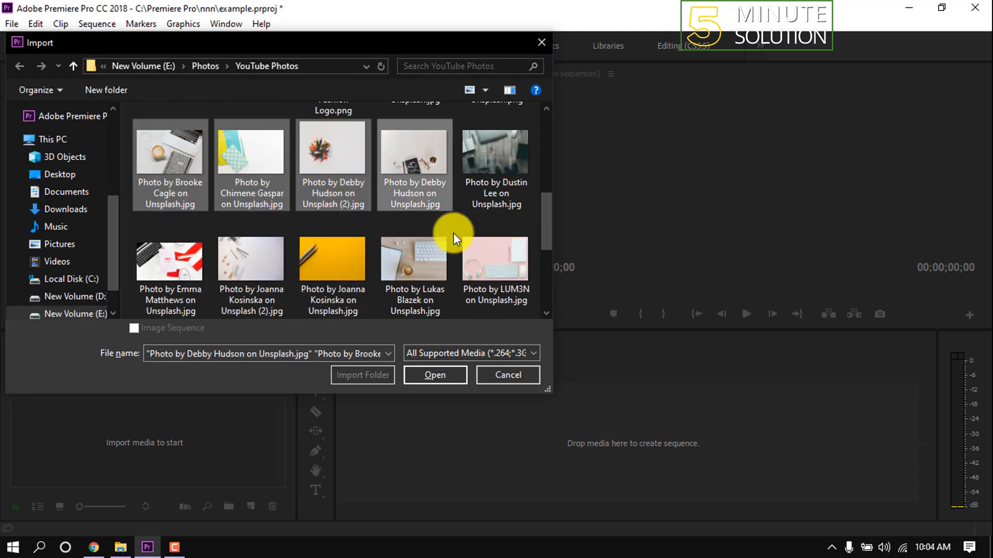
- Re-import the four Unsplash photos so they arrive as one-second stills
{"action": "left_click", "coordinate": [434, 375]}
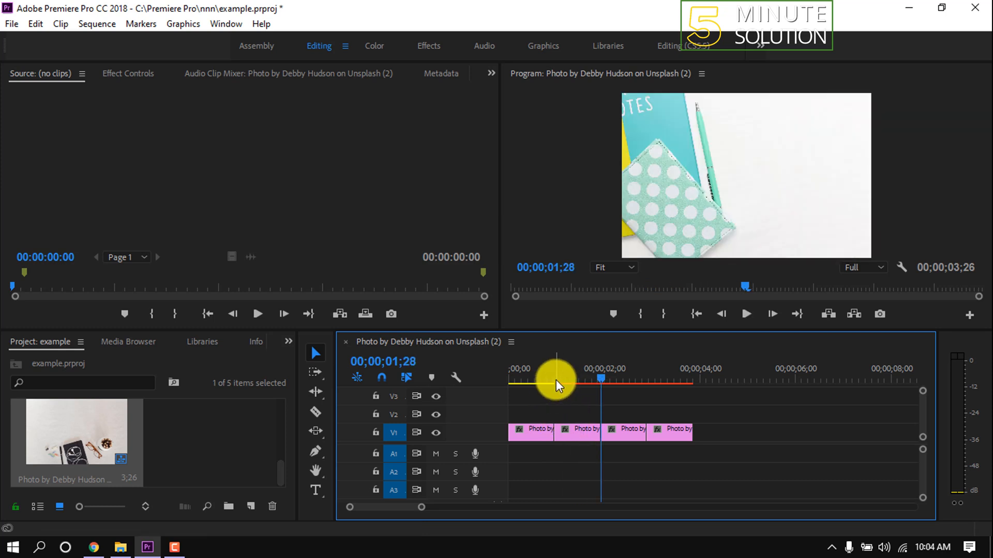
{"action": "left_click_drag", "start_coordinate": [562, 380], "coordinate": [518, 380]}
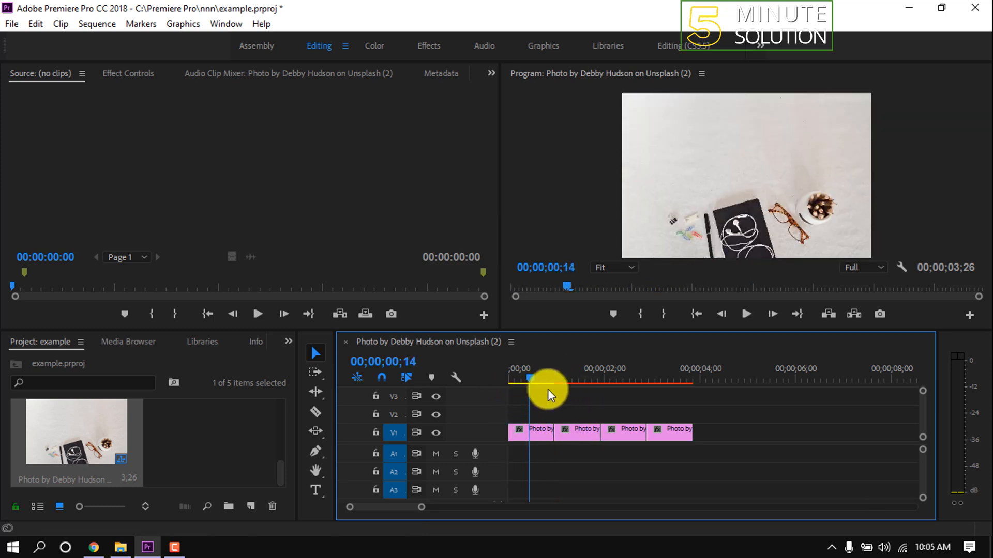